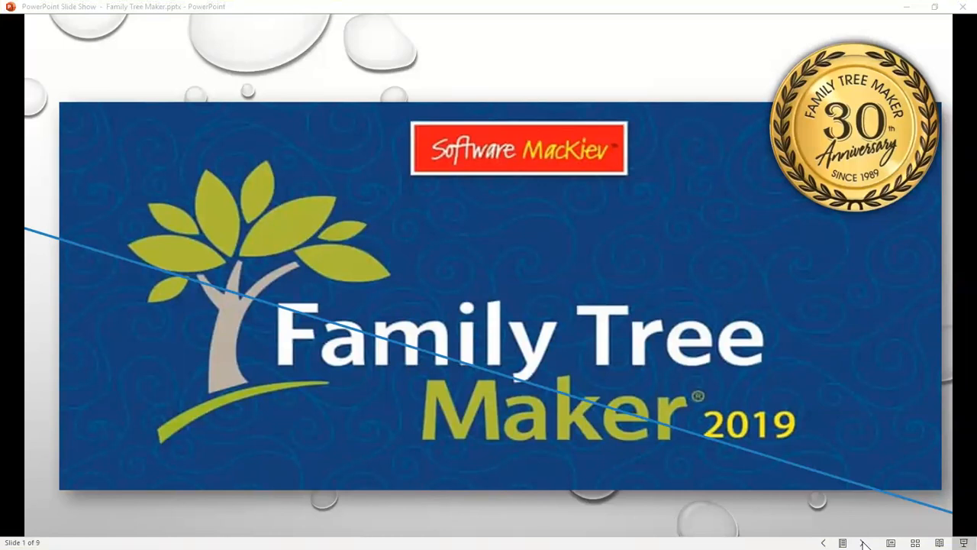
mouse_move(864, 543)
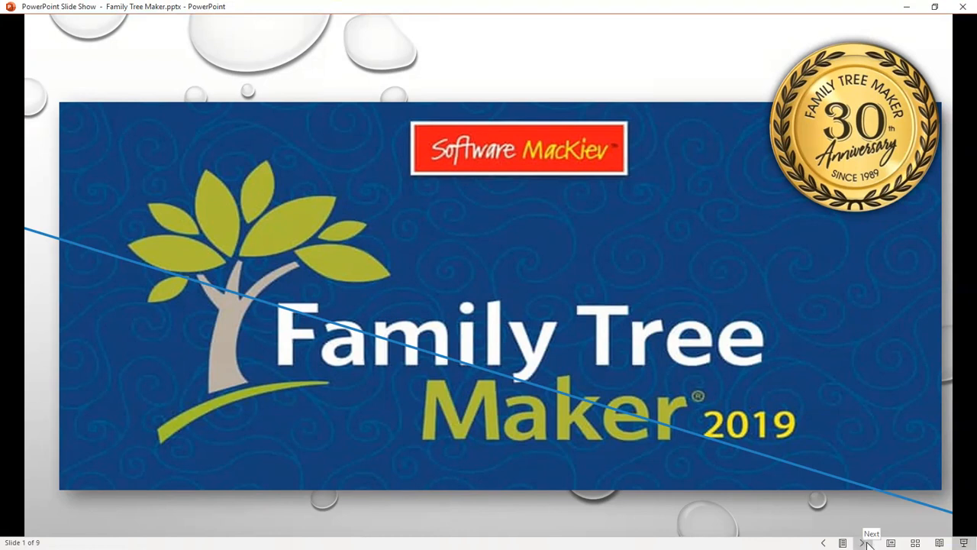
Advance the slide and show the Download a Tree from Ancestry option
left_click(870, 532)
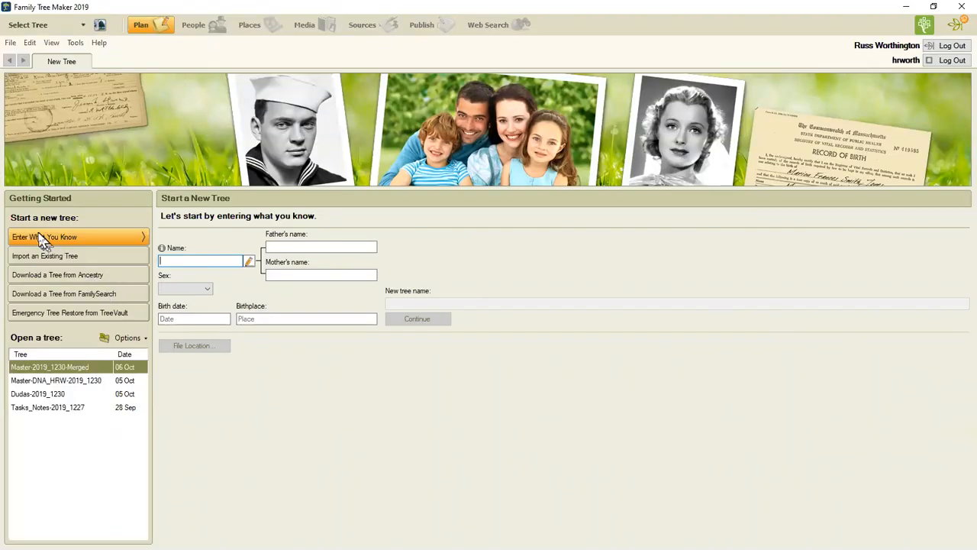
mouse_move(42, 262)
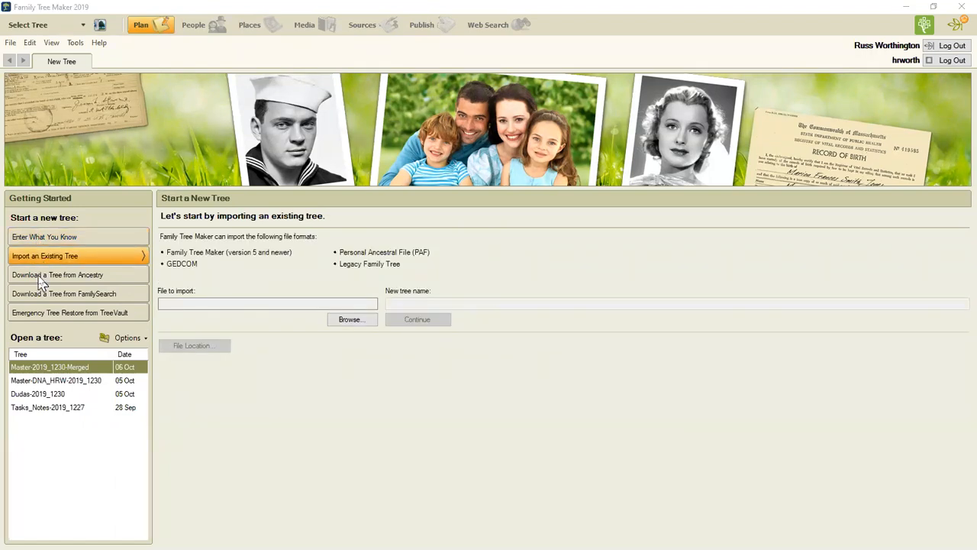
left_click(57, 274)
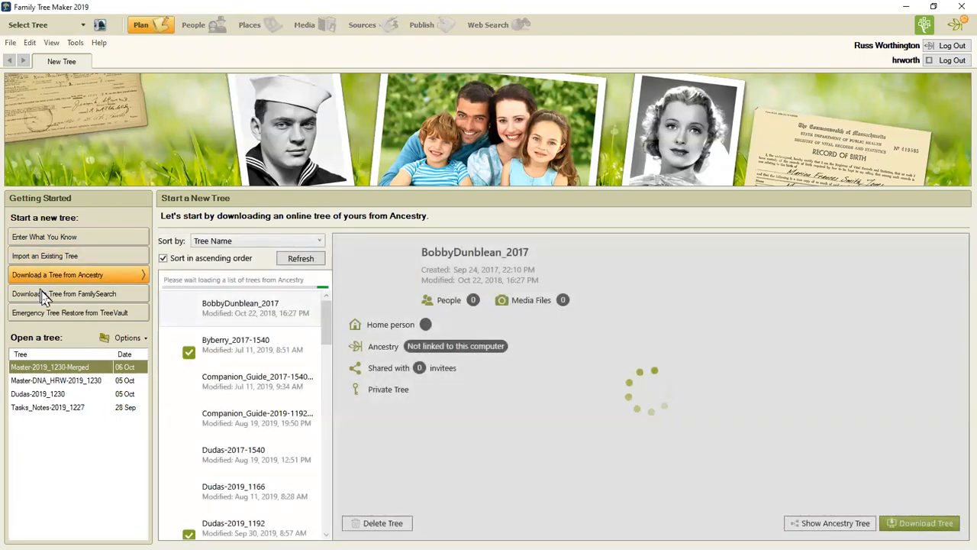
Choose Download a Tree from FamilySearch to see home person and generation settings
left_click(64, 293)
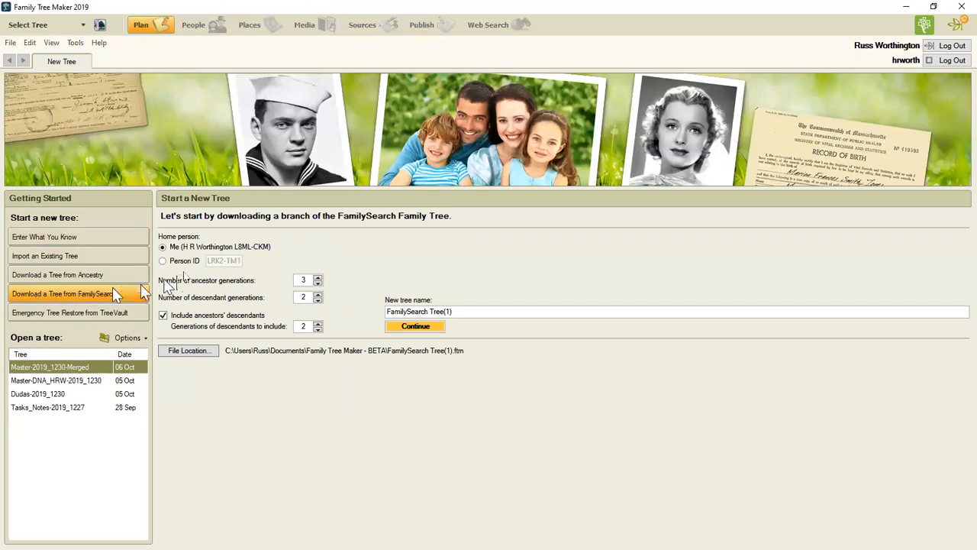
mouse_move(886, 68)
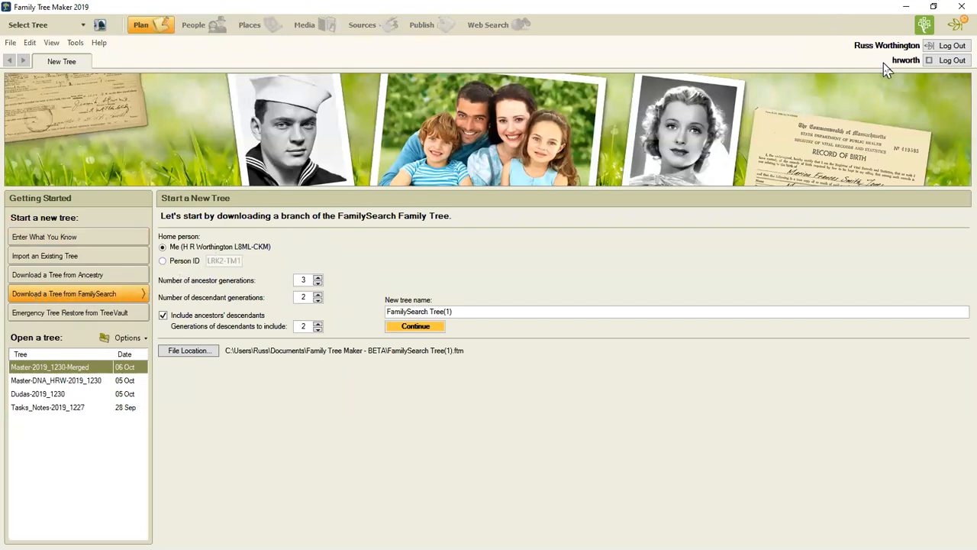
mouse_move(202, 255)
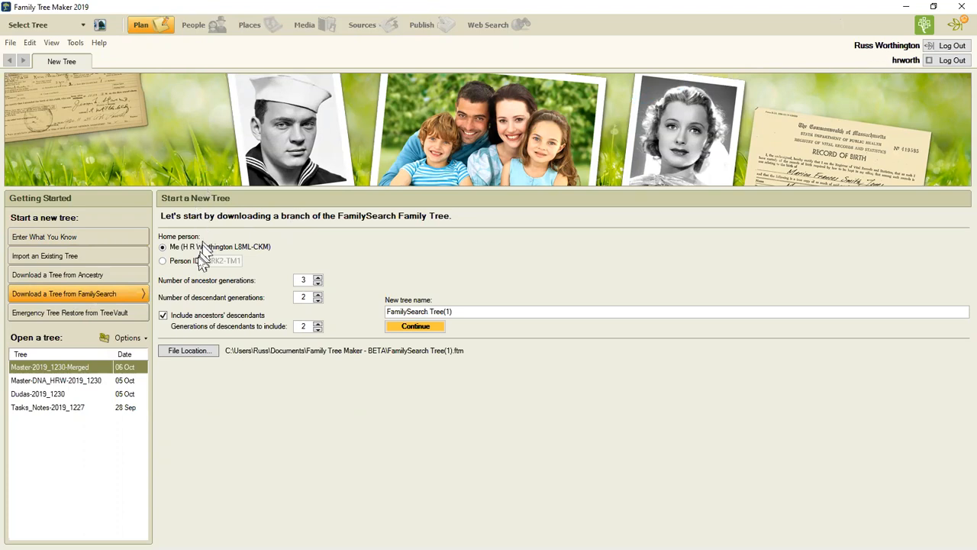
mouse_move(264, 264)
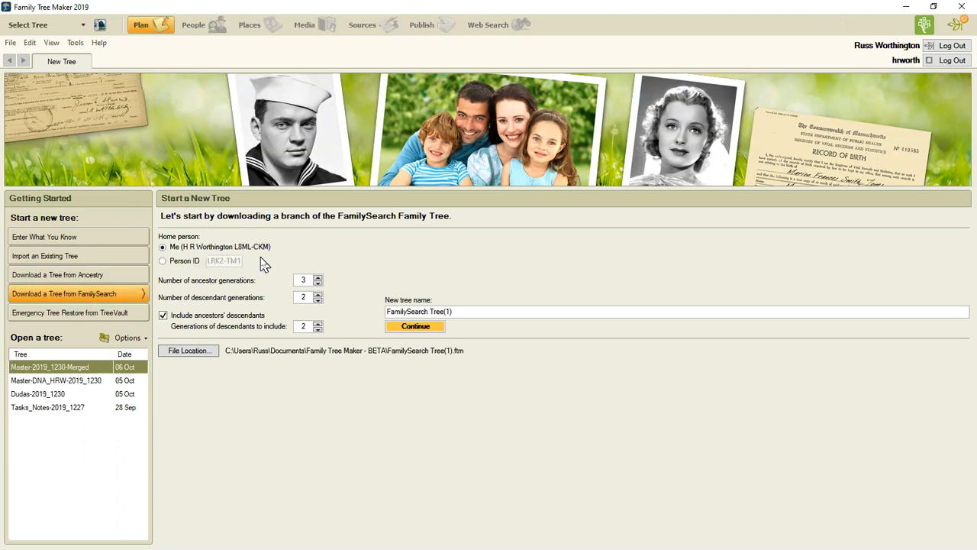
mouse_move(256, 262)
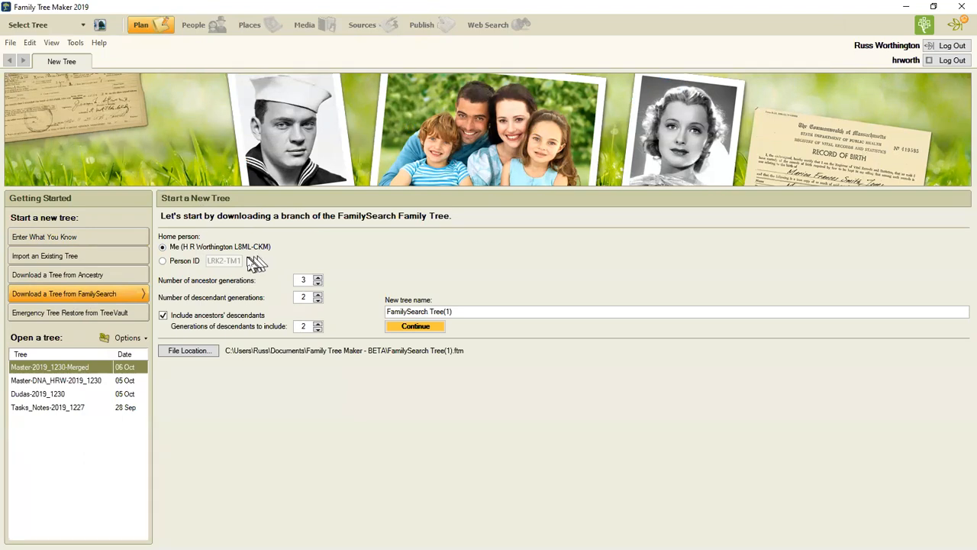
mouse_move(224, 286)
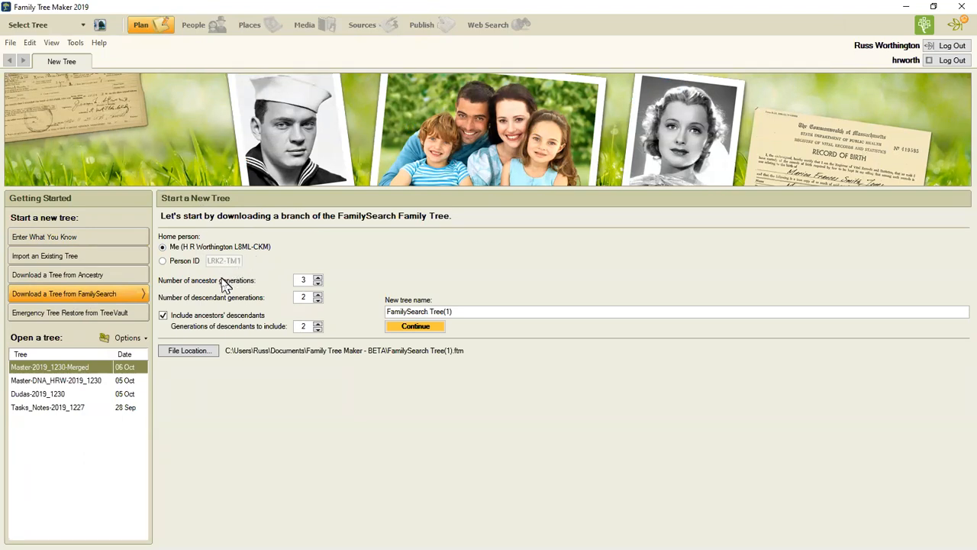
mouse_move(197, 292)
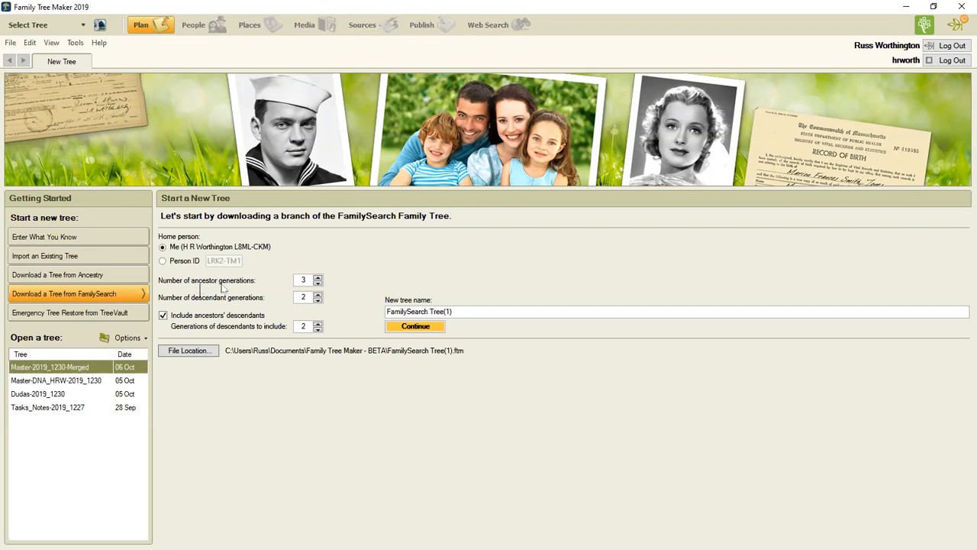
mouse_move(265, 290)
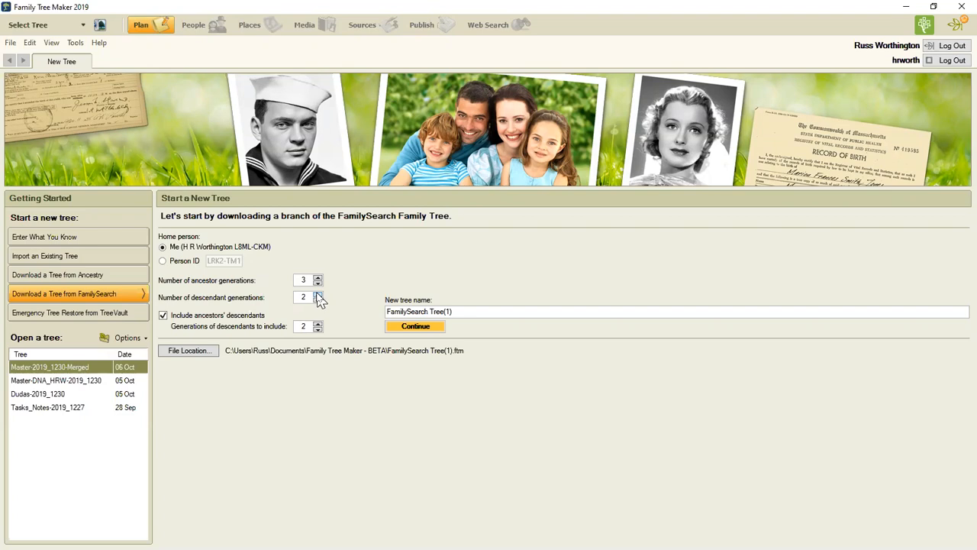
mouse_move(206, 326)
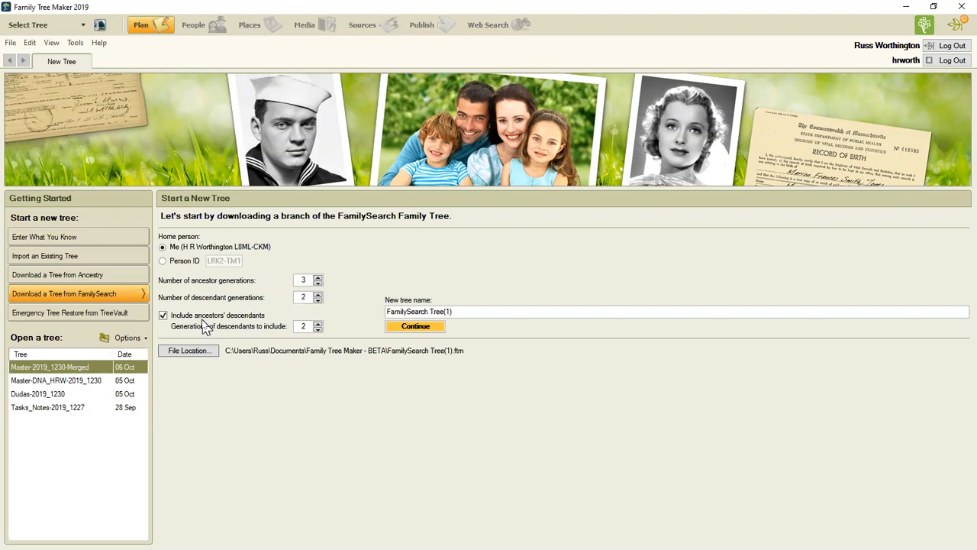
mouse_move(267, 283)
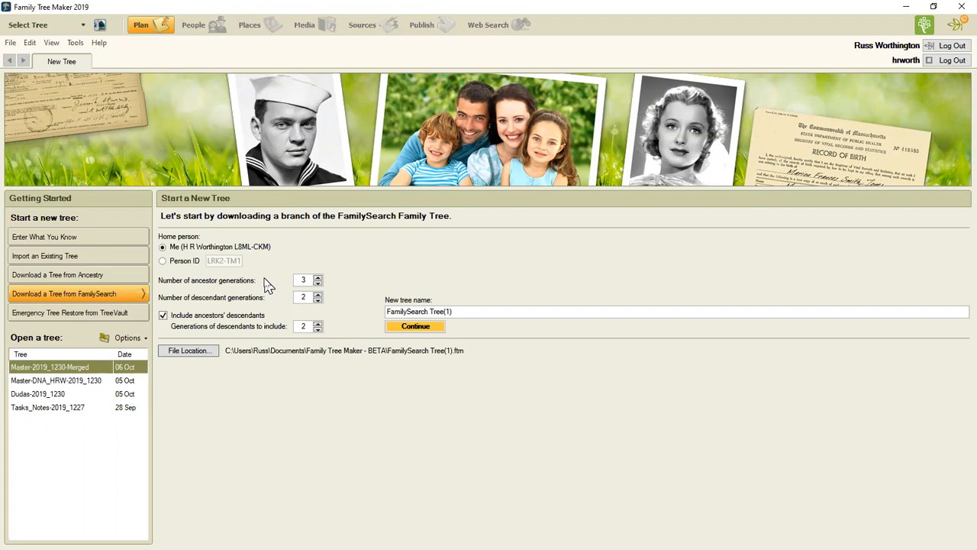
mouse_move(292, 276)
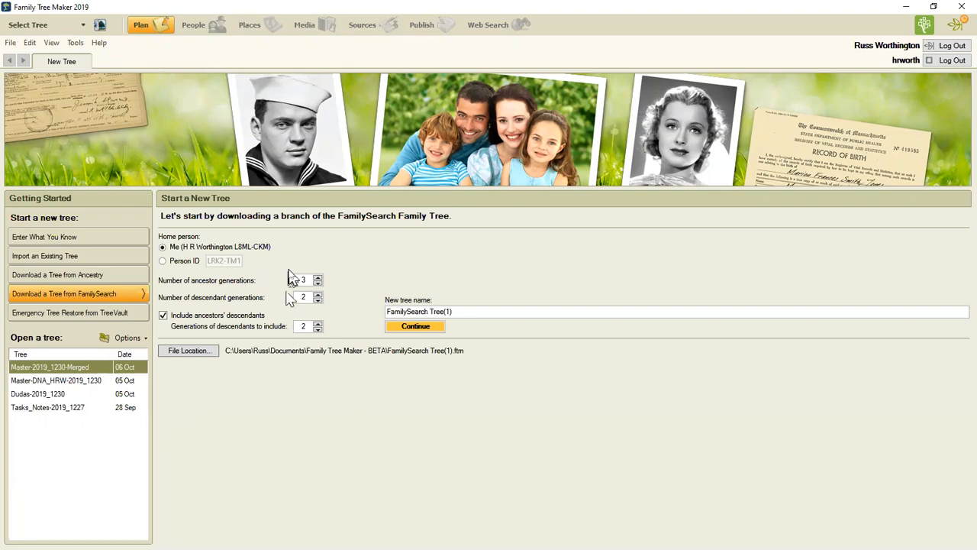
mouse_move(246, 316)
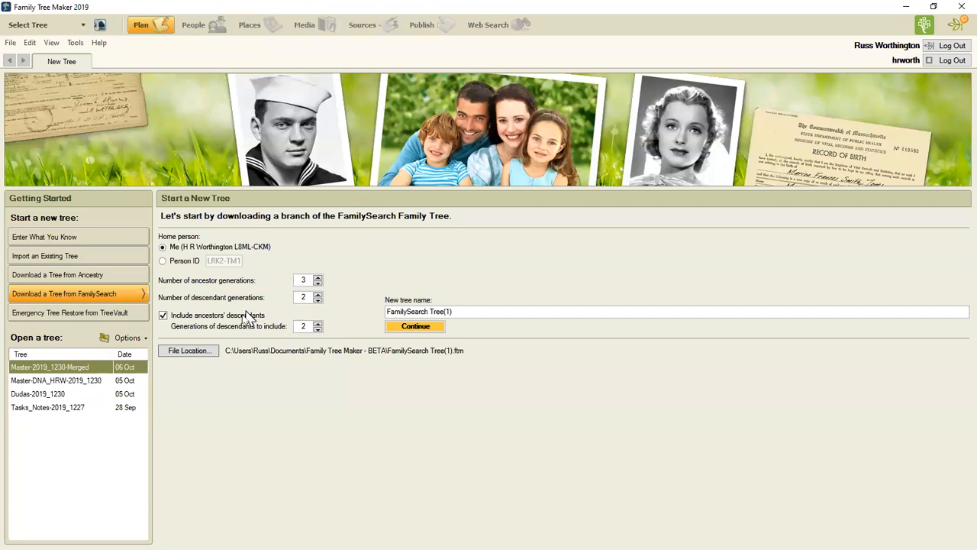
mouse_move(305, 332)
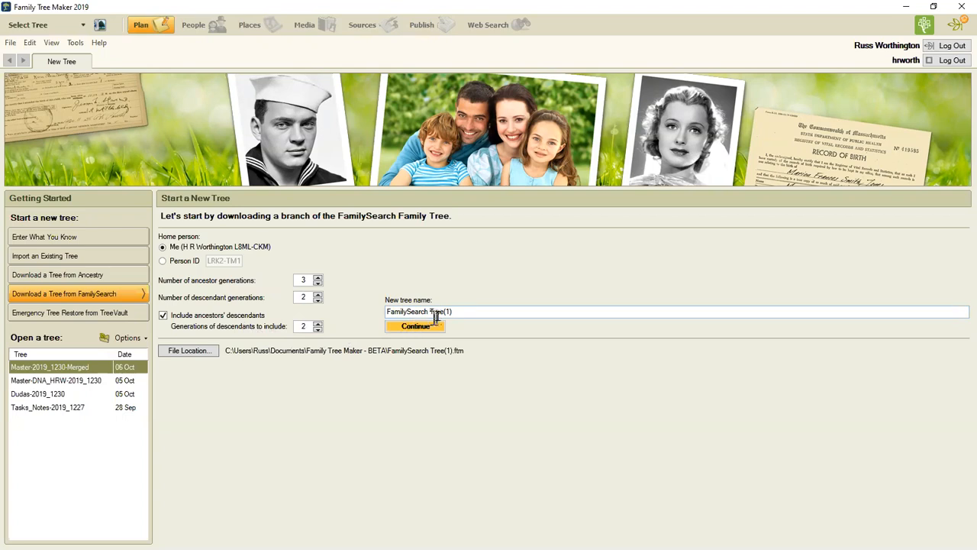
mouse_move(446, 313)
type(" - 2019")
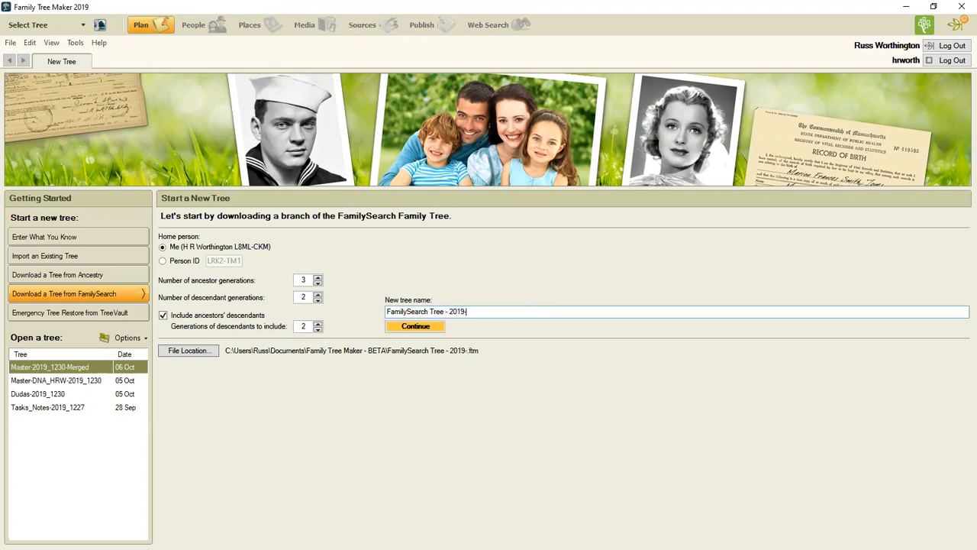
Name the new tree 'FamilySearch Tree - 2019-10-07' and start the download
type("-10-")
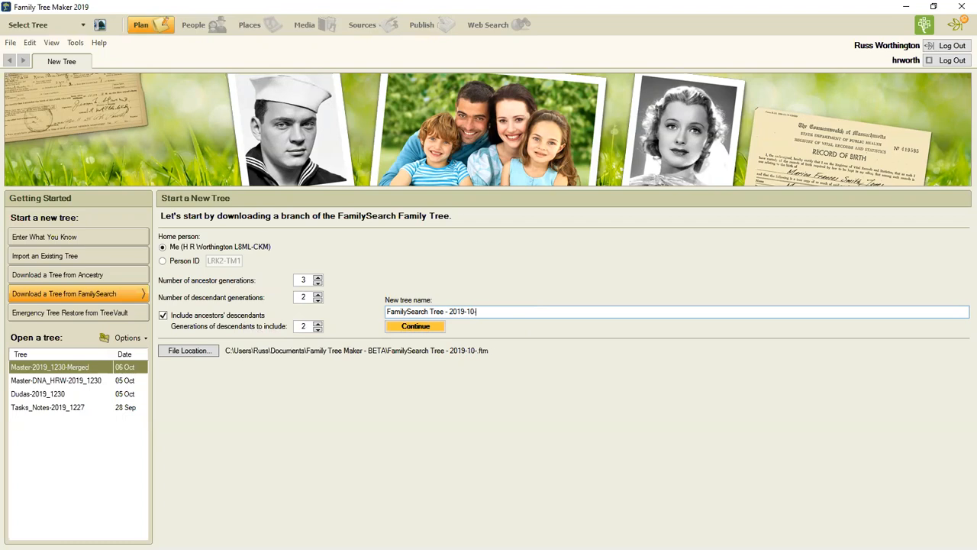
type("07")
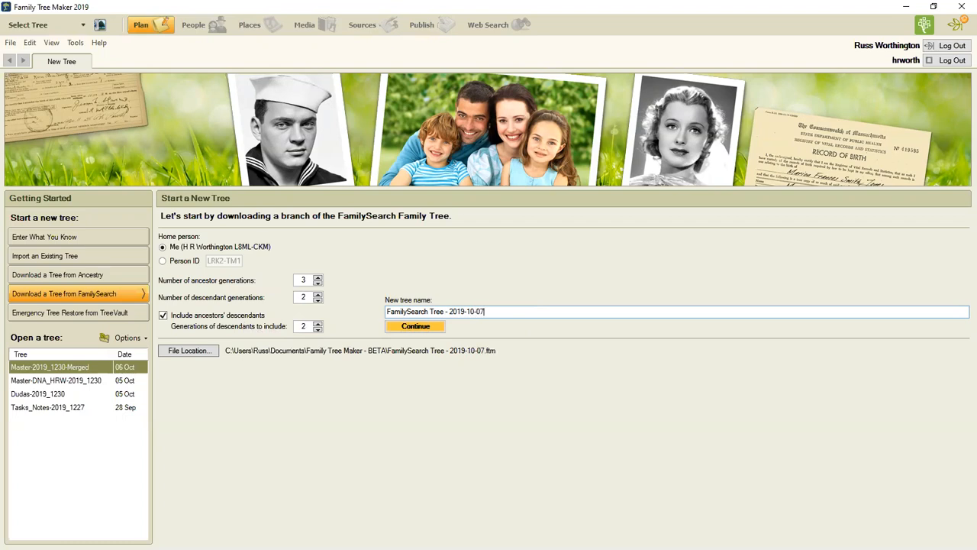
mouse_move(569, 333)
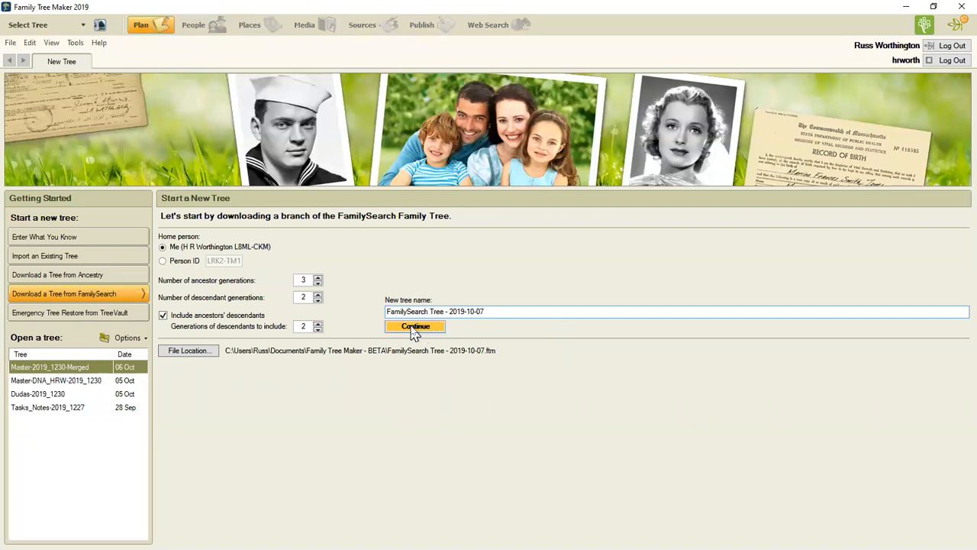
left_click(416, 325)
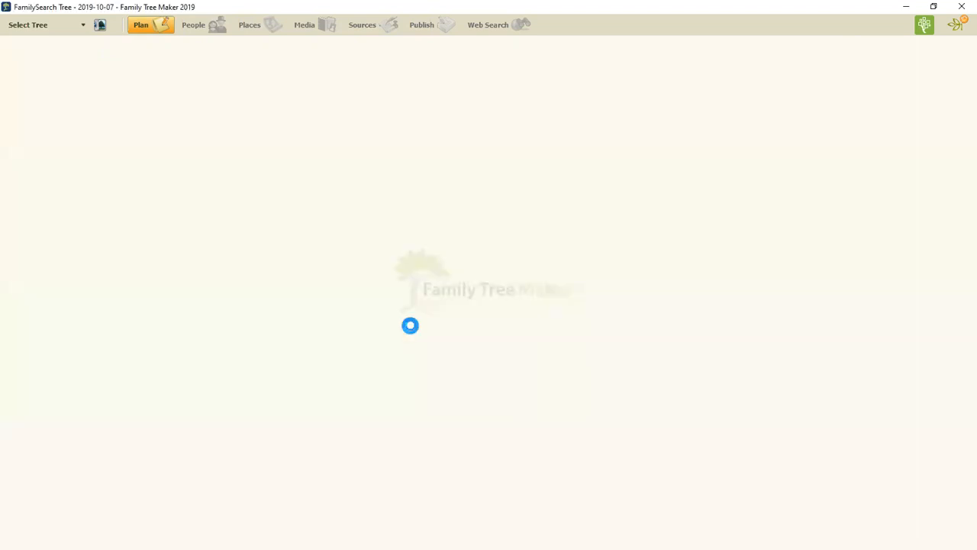
left_click(194, 24)
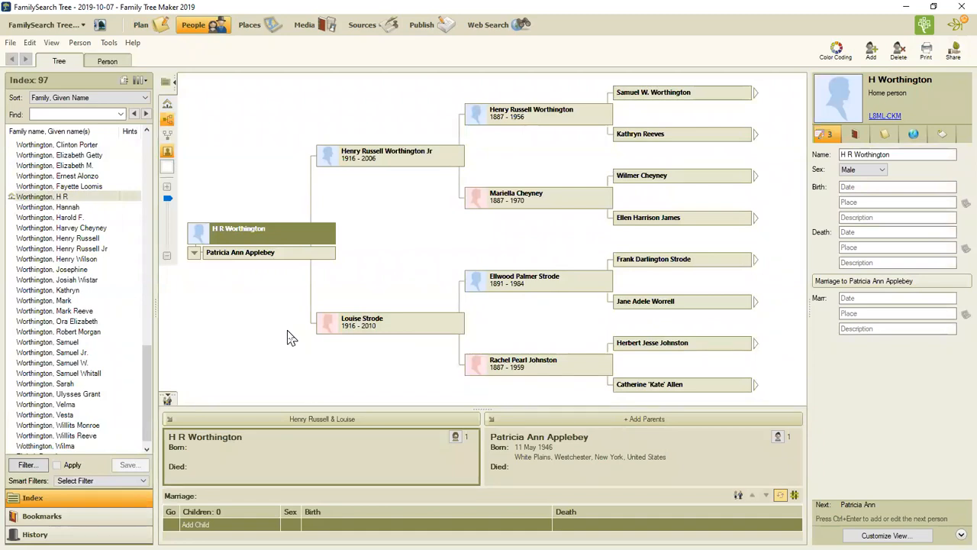
mouse_move(41, 97)
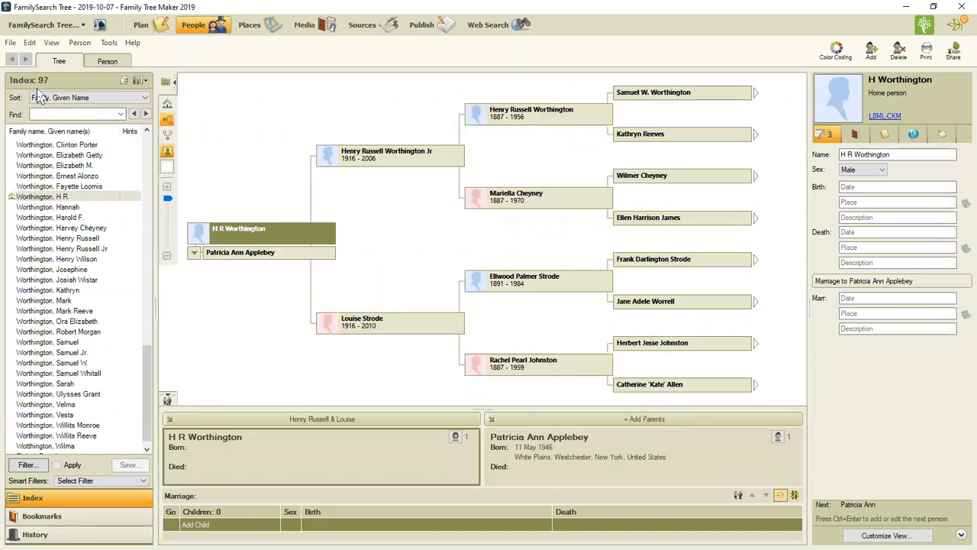
mouse_move(157, 61)
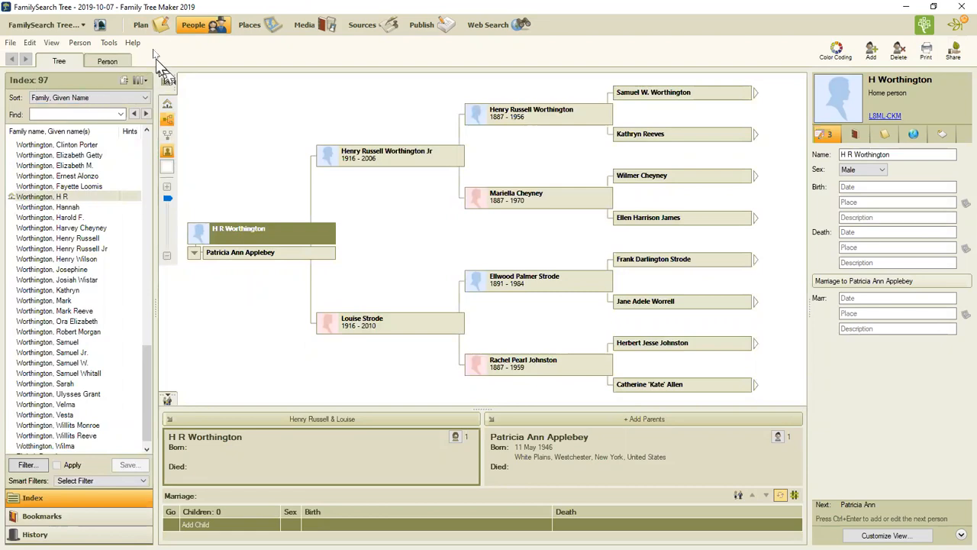
mouse_move(145, 25)
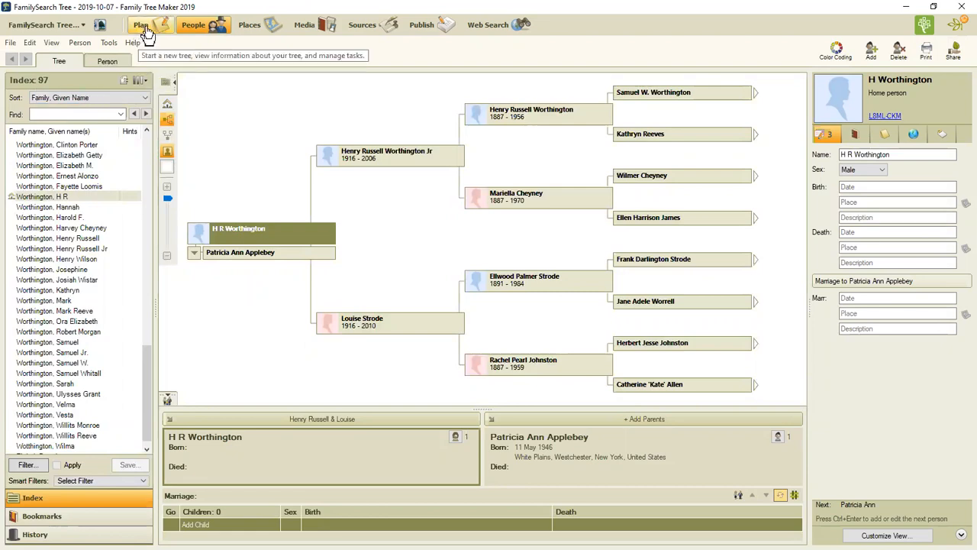
mouse_move(142, 26)
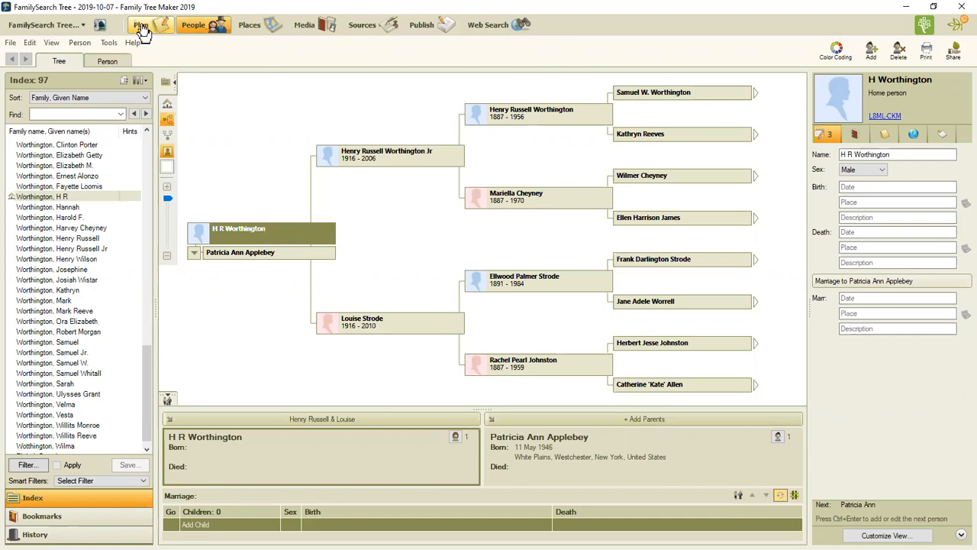
Review the Plan workspace File Statistics: 97 people, 40 marriages, 4 generations
left_click(141, 25)
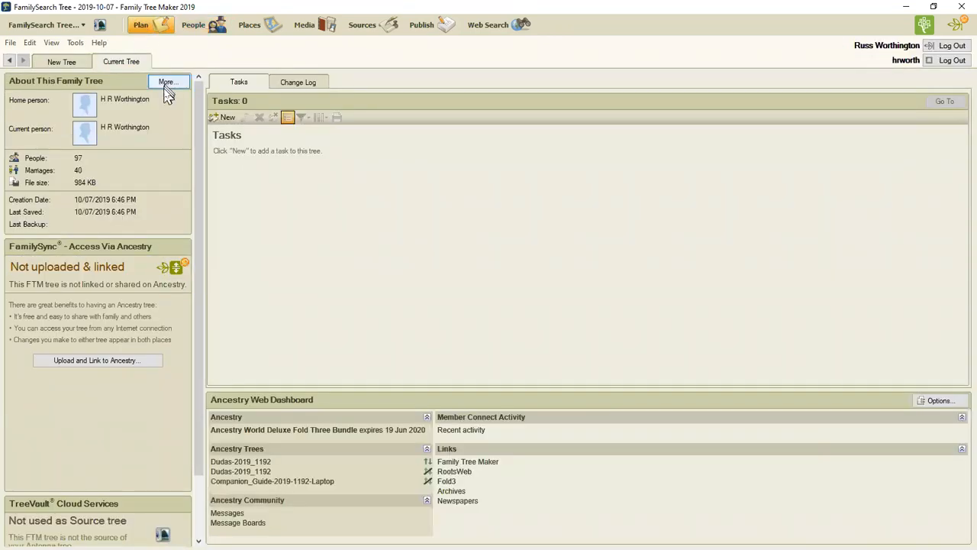
left_click(167, 81)
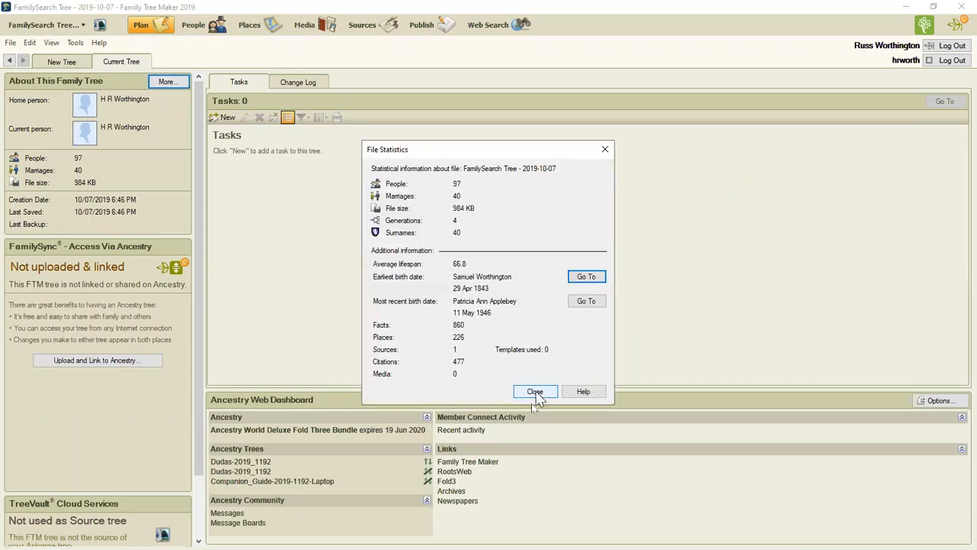
mouse_move(477, 193)
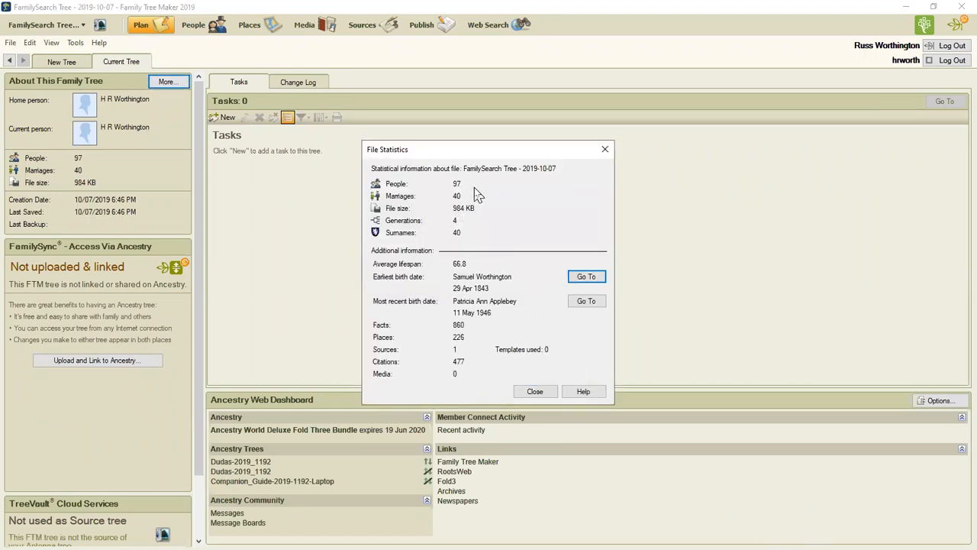
mouse_move(476, 224)
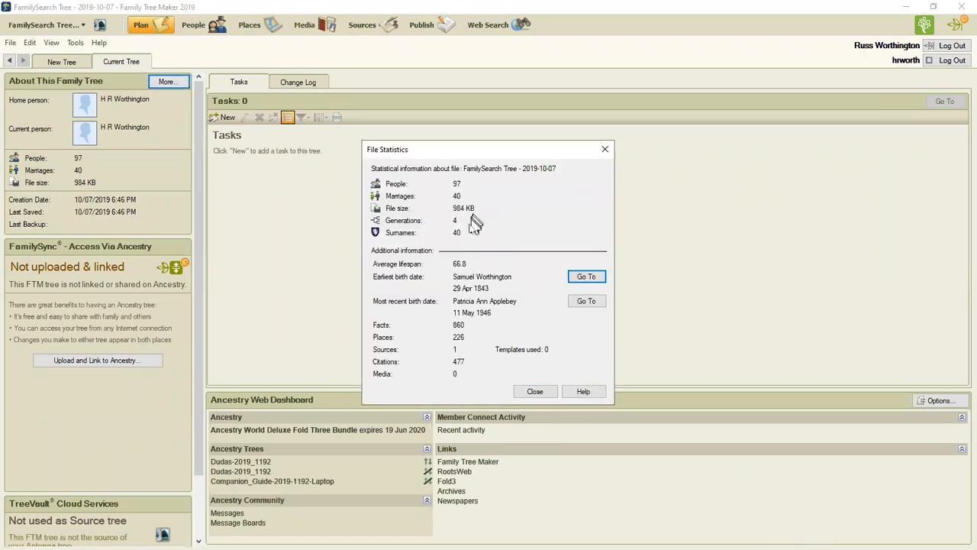
mouse_move(477, 237)
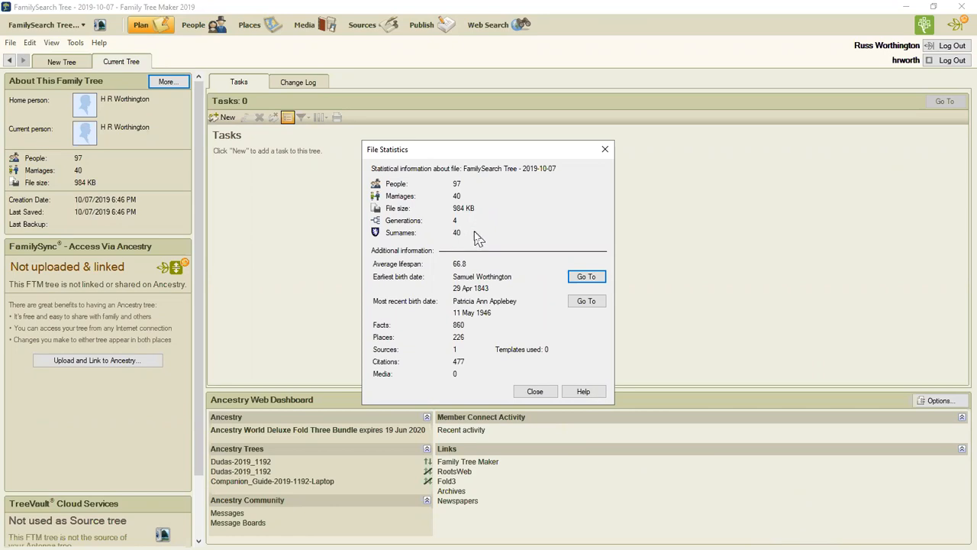
mouse_move(469, 334)
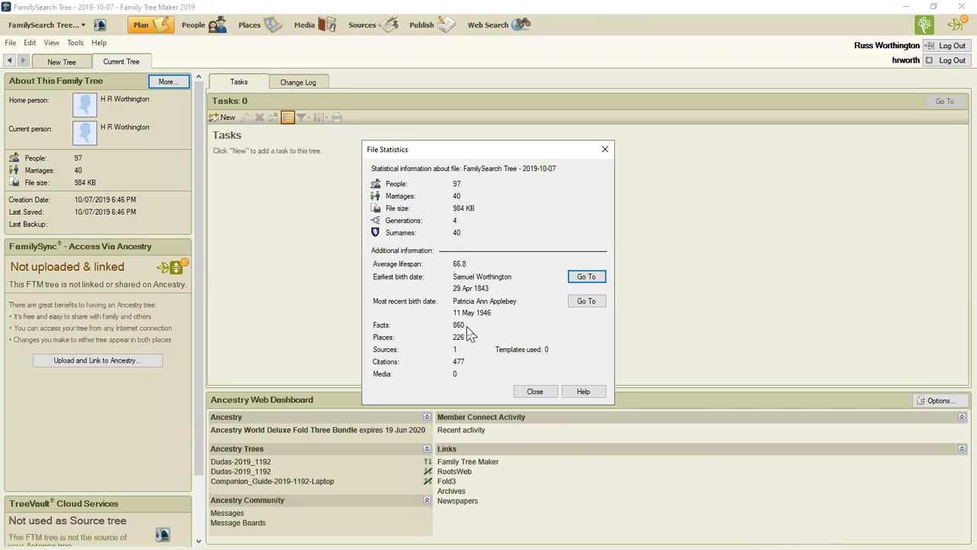
mouse_move(470, 342)
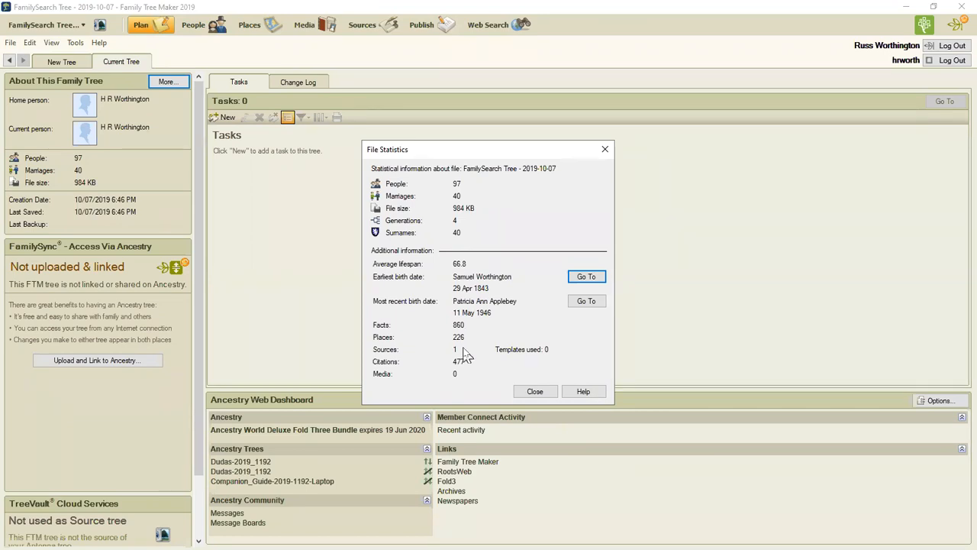
mouse_move(484, 365)
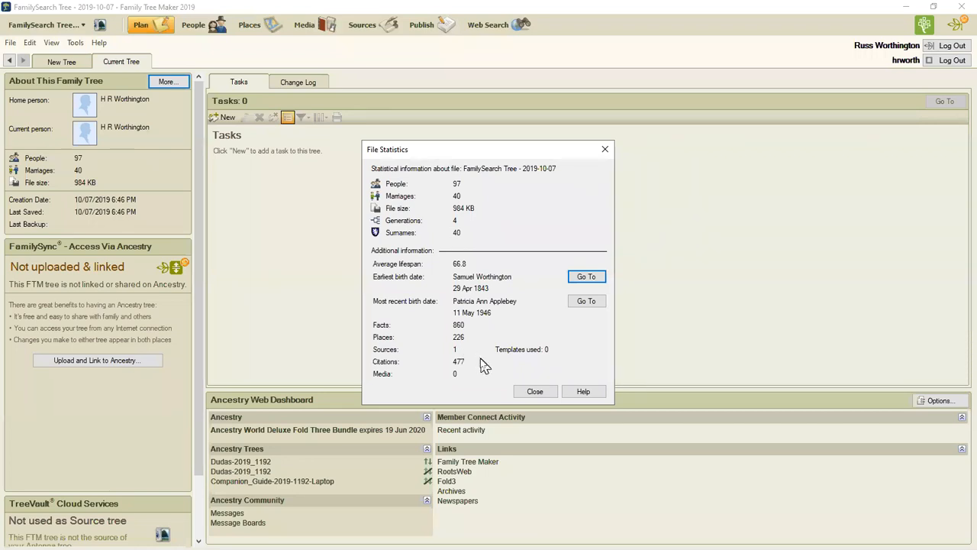
mouse_move(508, 359)
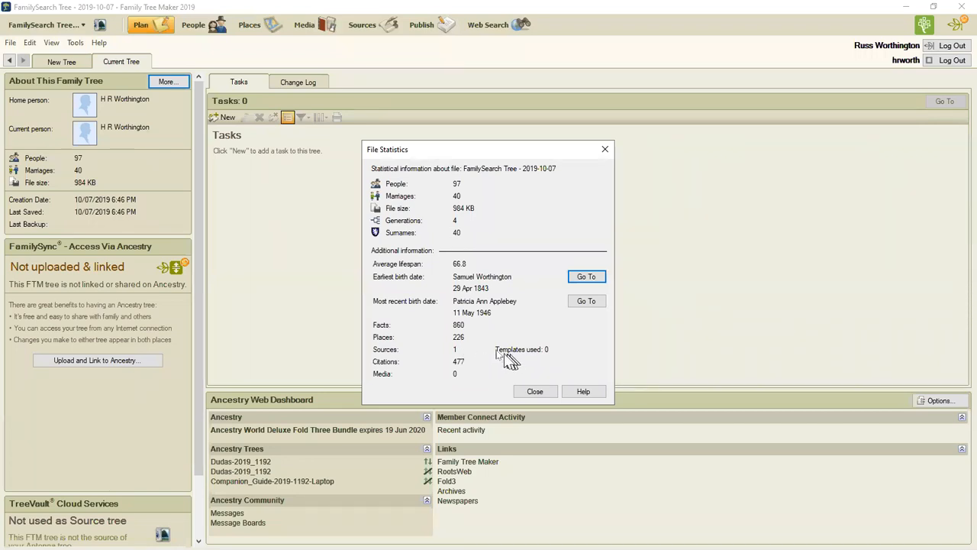
mouse_move(471, 354)
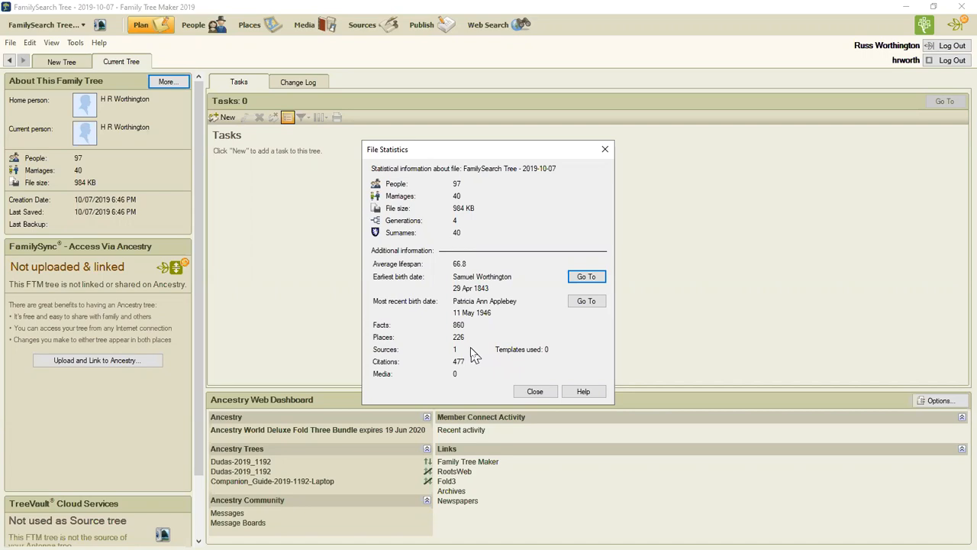
mouse_move(475, 372)
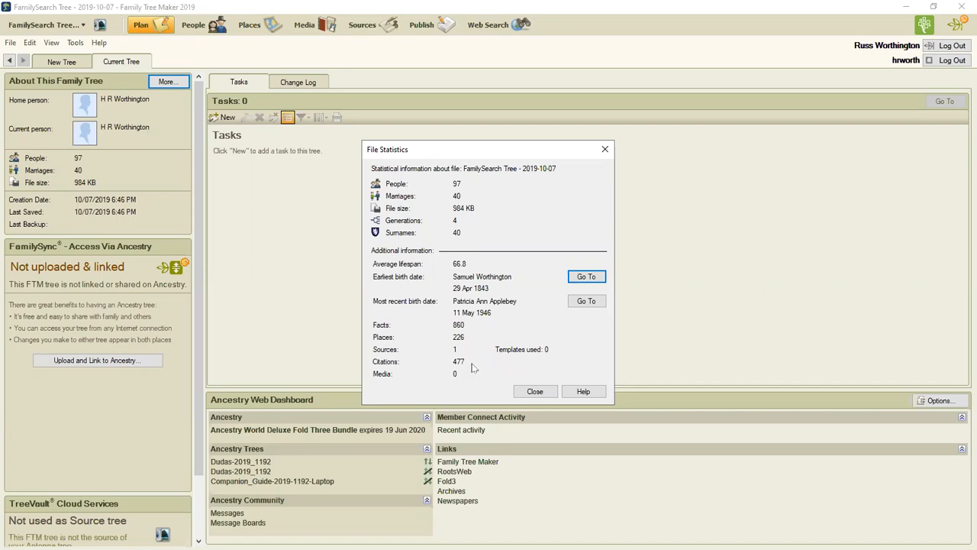
mouse_move(474, 370)
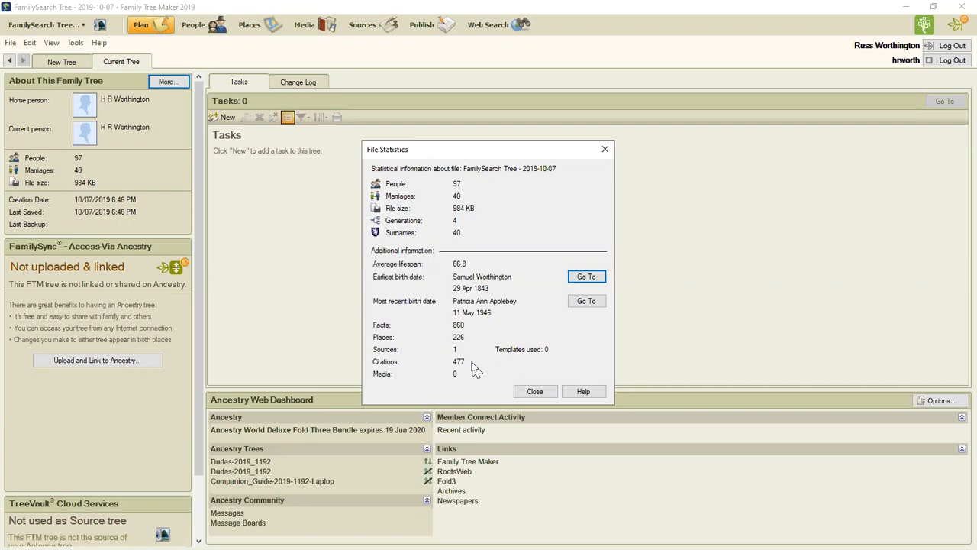
mouse_move(437, 345)
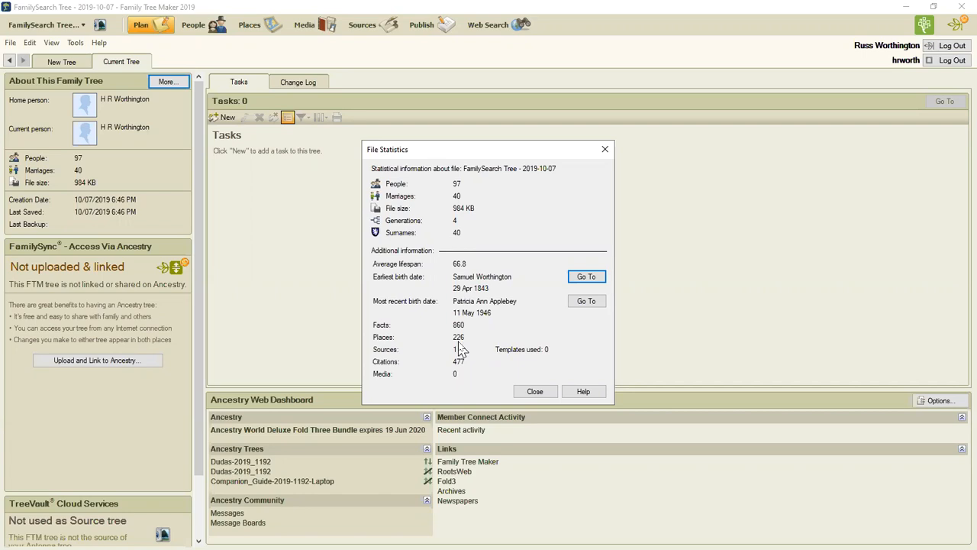
mouse_move(457, 350)
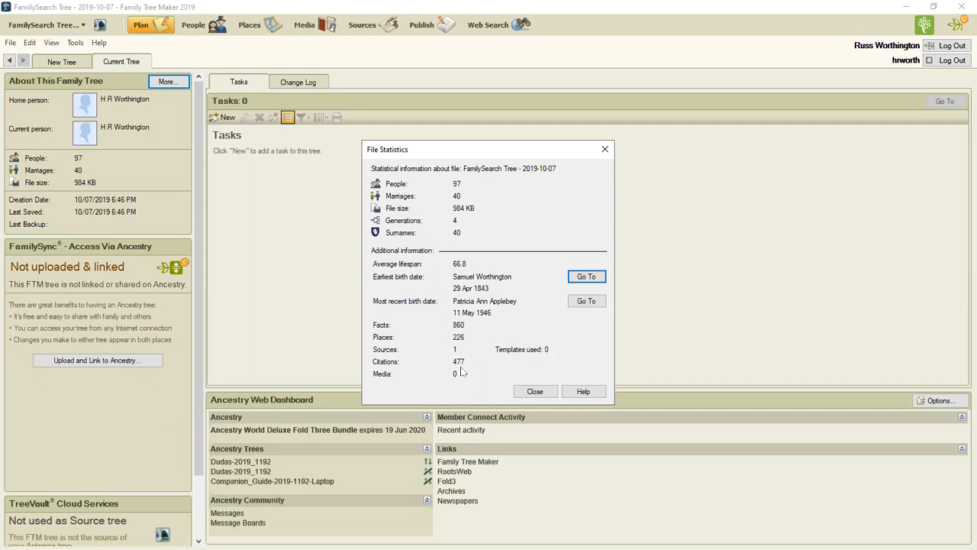
mouse_move(464, 375)
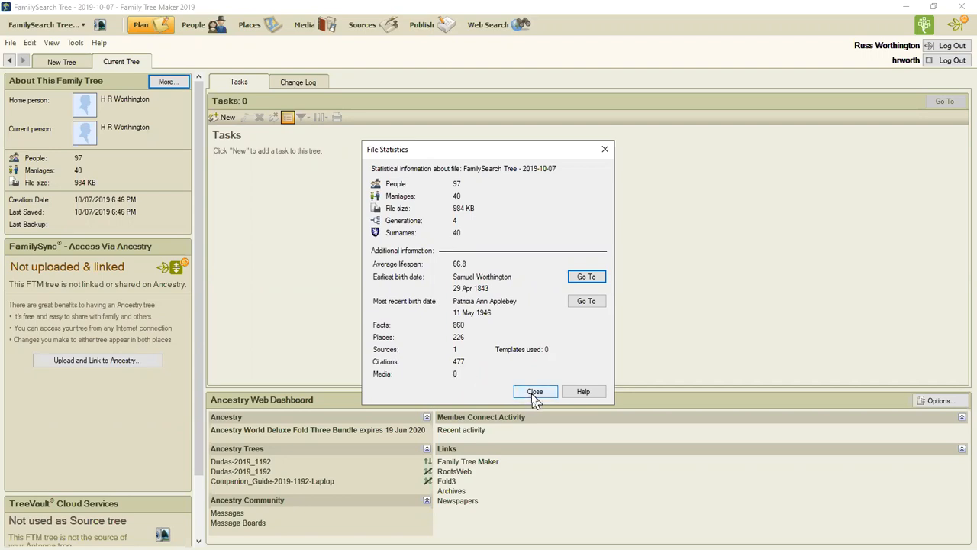
left_click(535, 391)
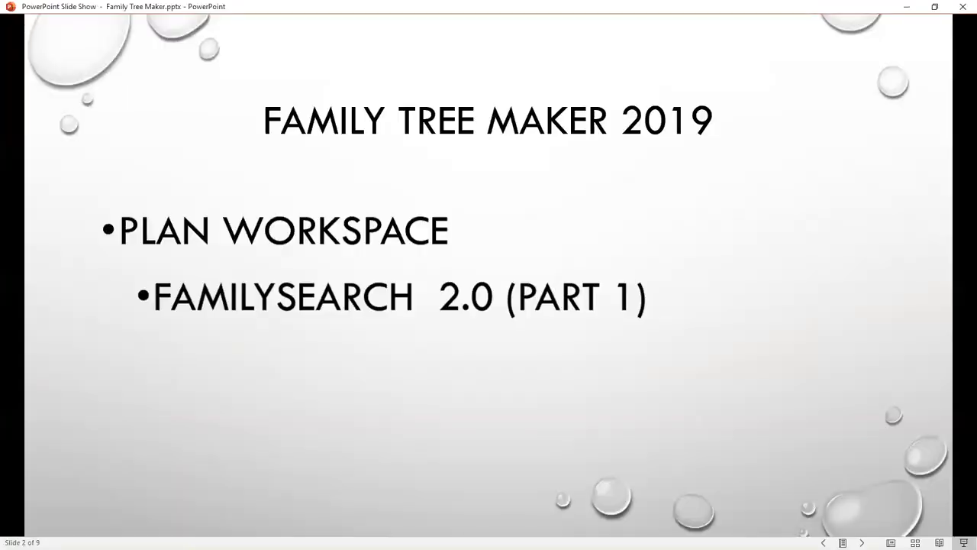
mouse_move(544, 430)
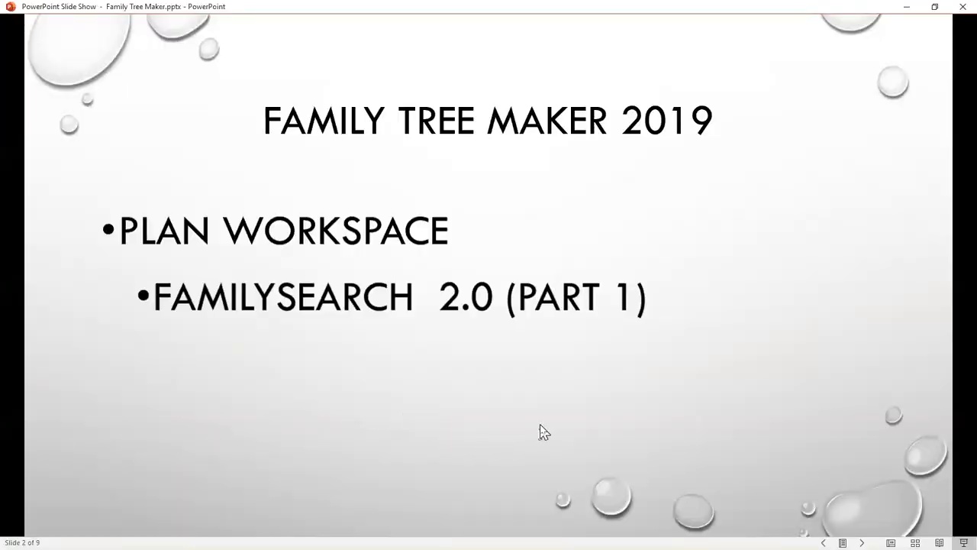
mouse_move(571, 433)
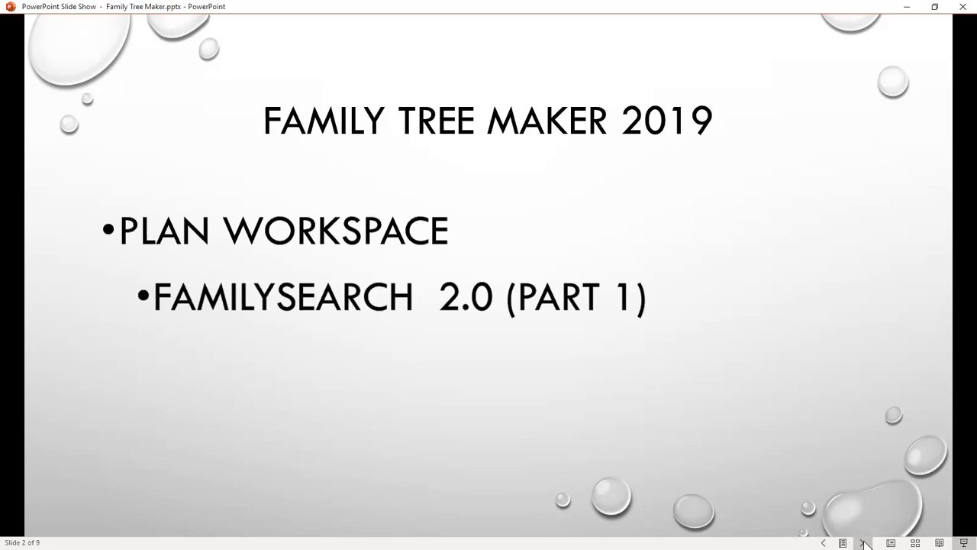
Advance the slide show to slide 3, the Family Tree Maker 2019 logo
left_click(864, 542)
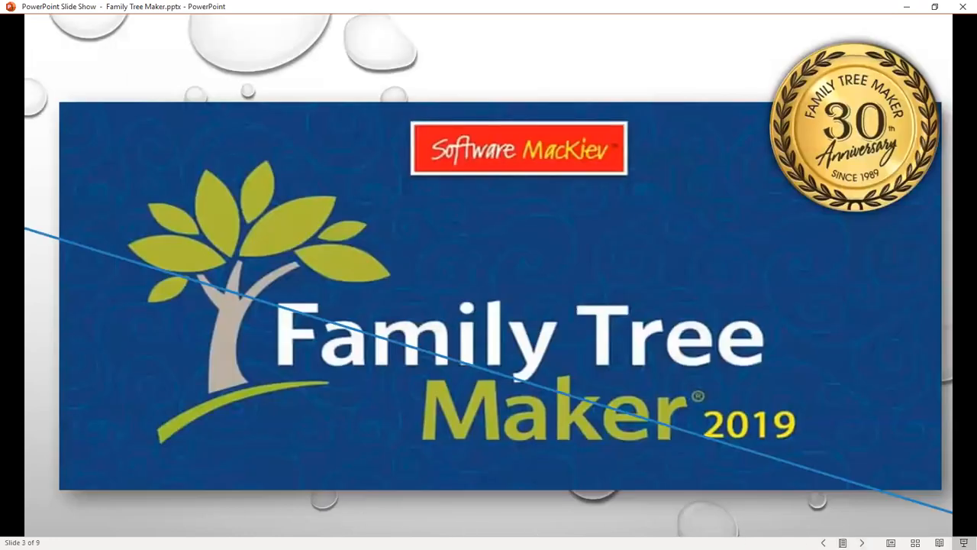